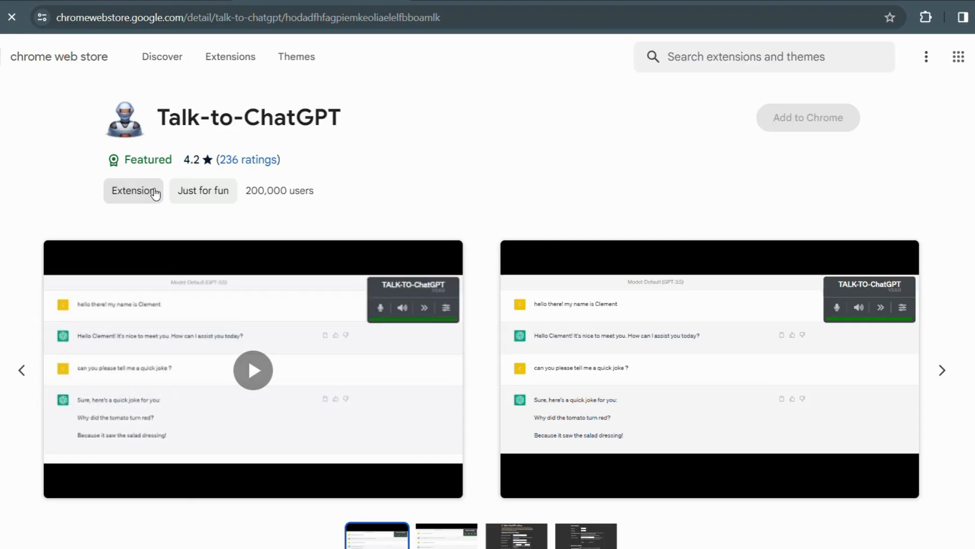
# Step: Dismiss the Talk-to-ChatGPT compatibility alert with OK so the chat page is ready
pyautogui.click(229, 57)
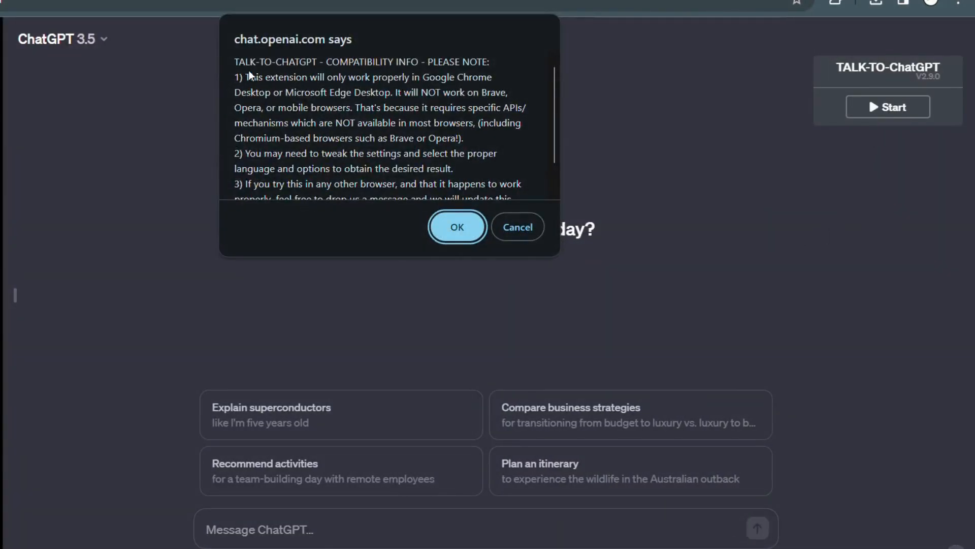
pyautogui.moveTo(603, 177)
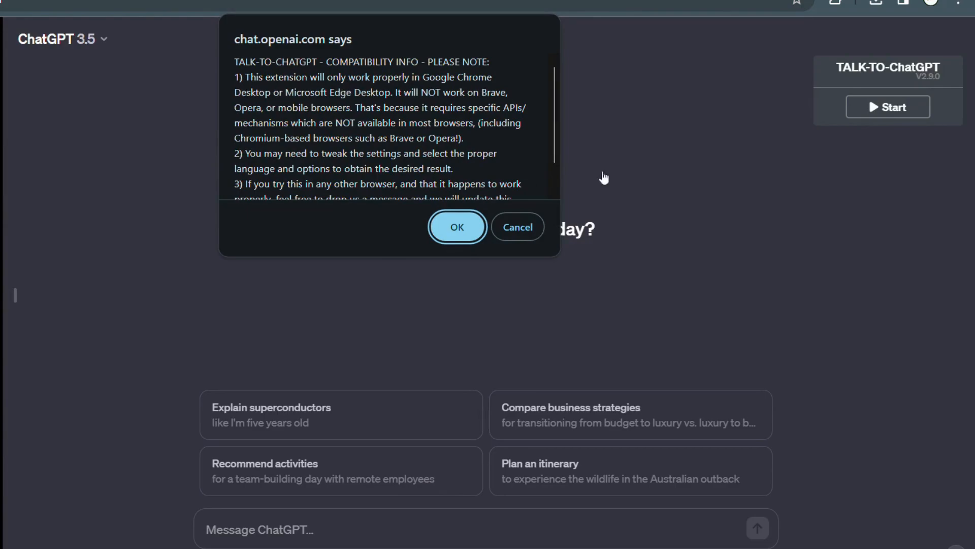
pyautogui.moveTo(282, 86)
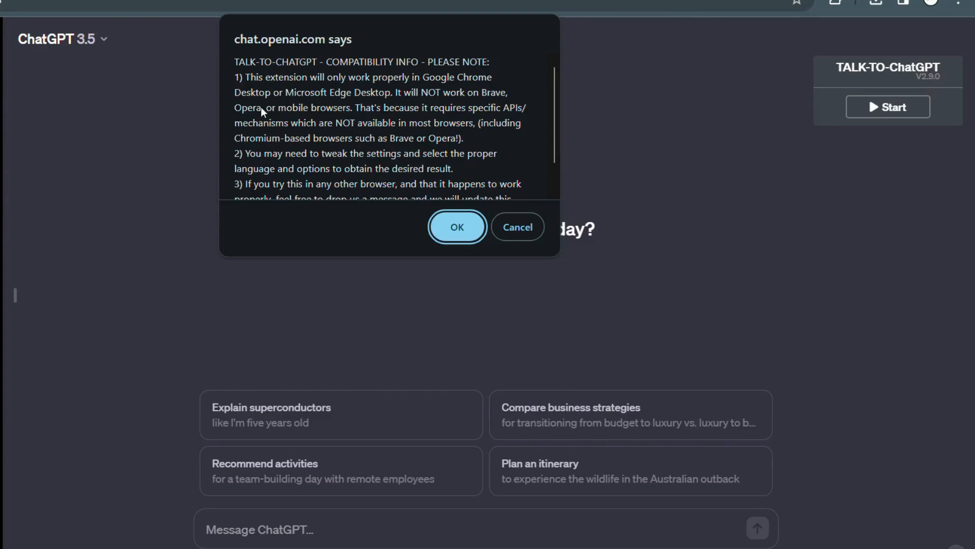
pyautogui.moveTo(235, 116)
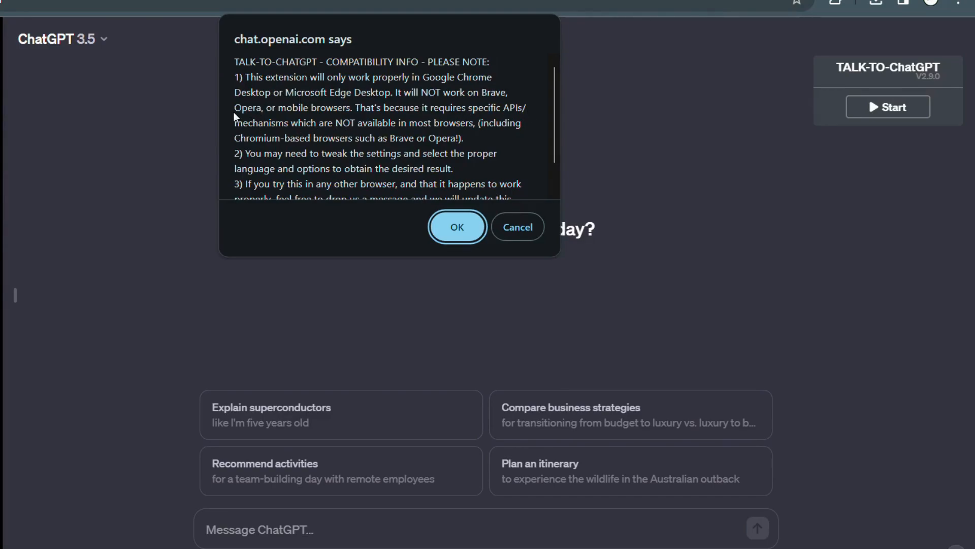
pyautogui.moveTo(471, 123)
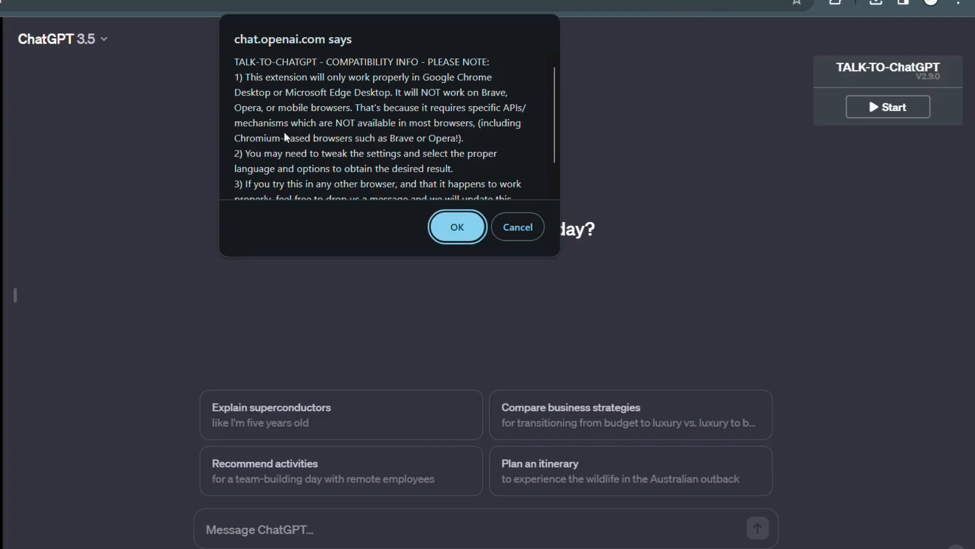
pyautogui.scroll(-3)
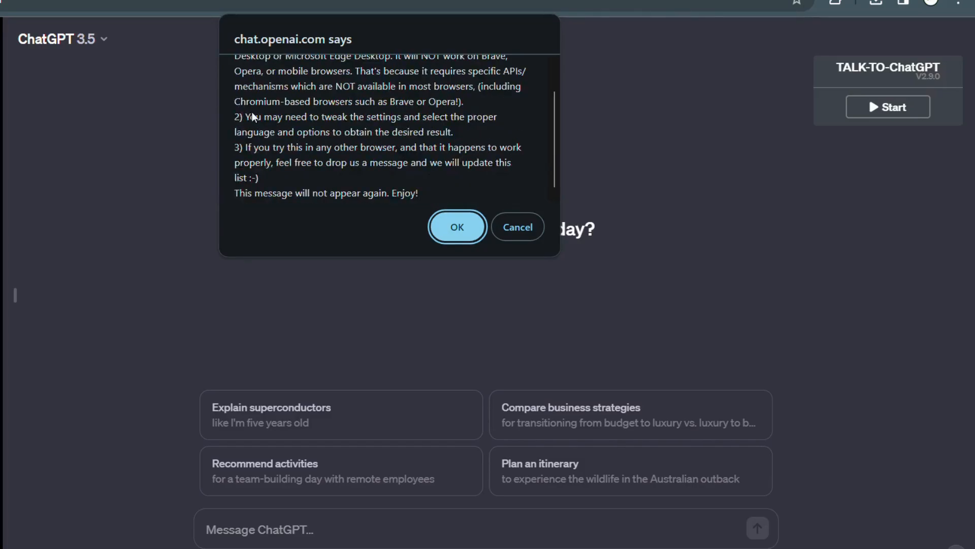
pyautogui.moveTo(466, 129)
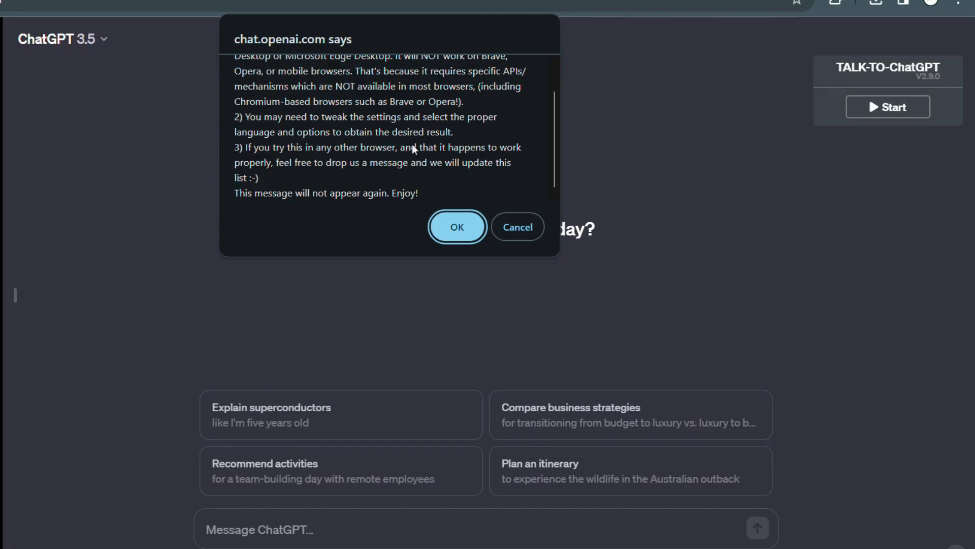
pyautogui.moveTo(437, 163)
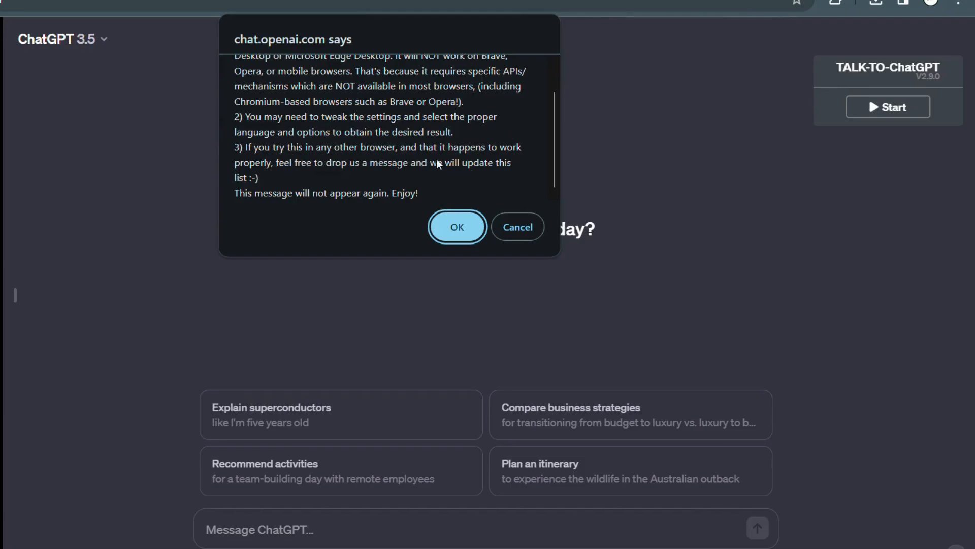
pyautogui.moveTo(489, 175)
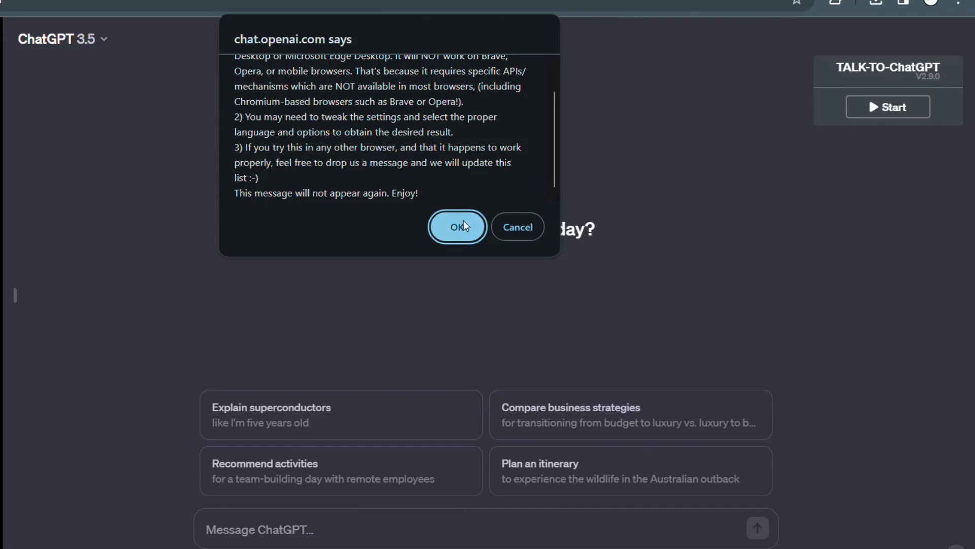
pyautogui.click(456, 227)
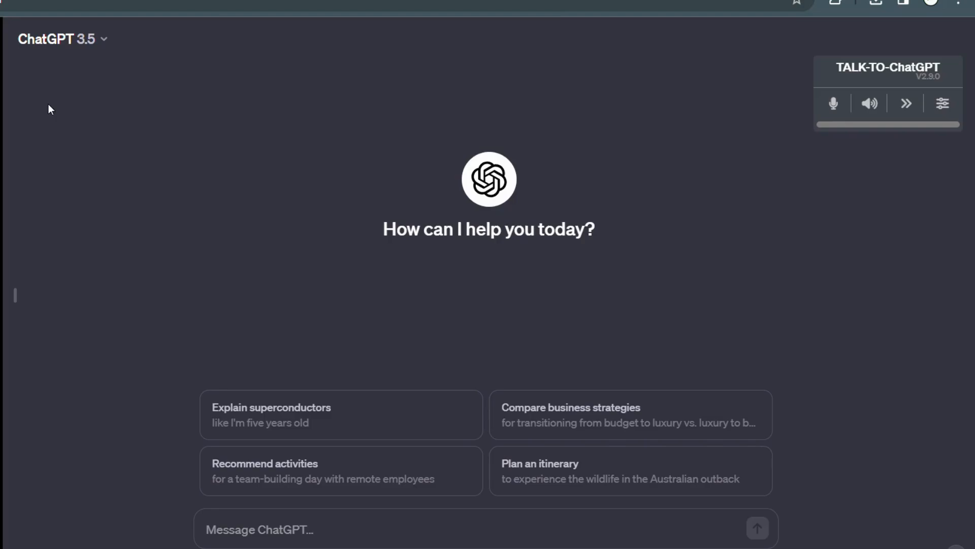
pyautogui.moveTo(20, 138)
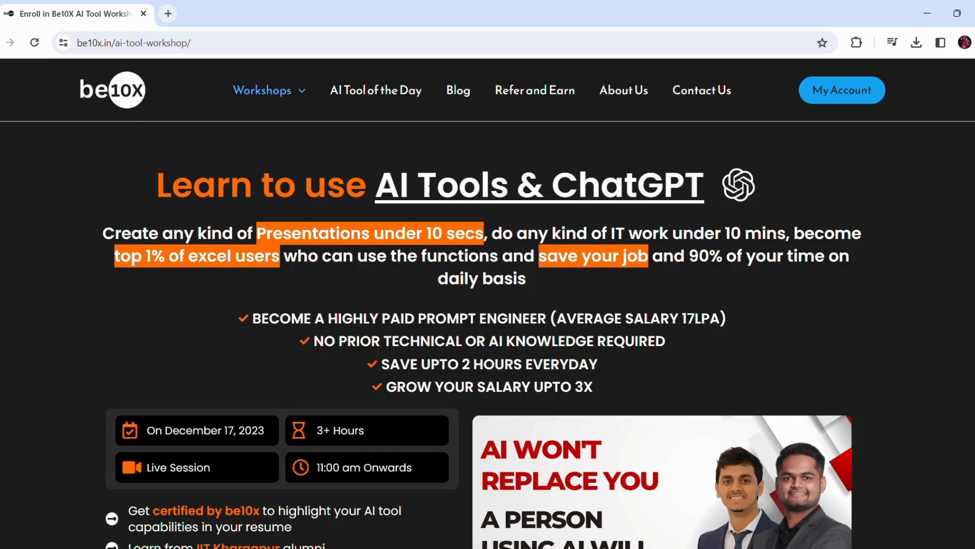
# Step: Scroll through the be10x AI tools workshop details down to the Trustpilot reviews
pyautogui.scroll(-3)
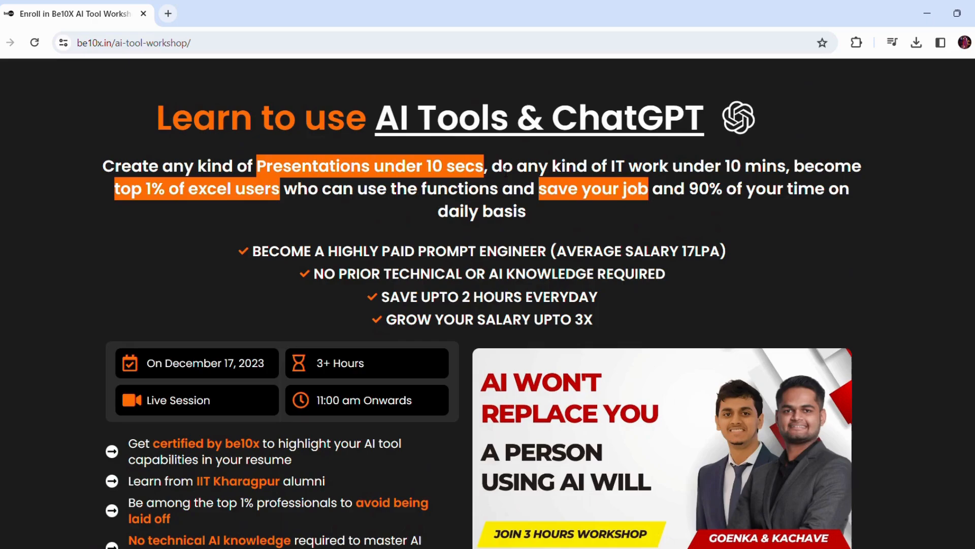
pyautogui.moveTo(277, 205)
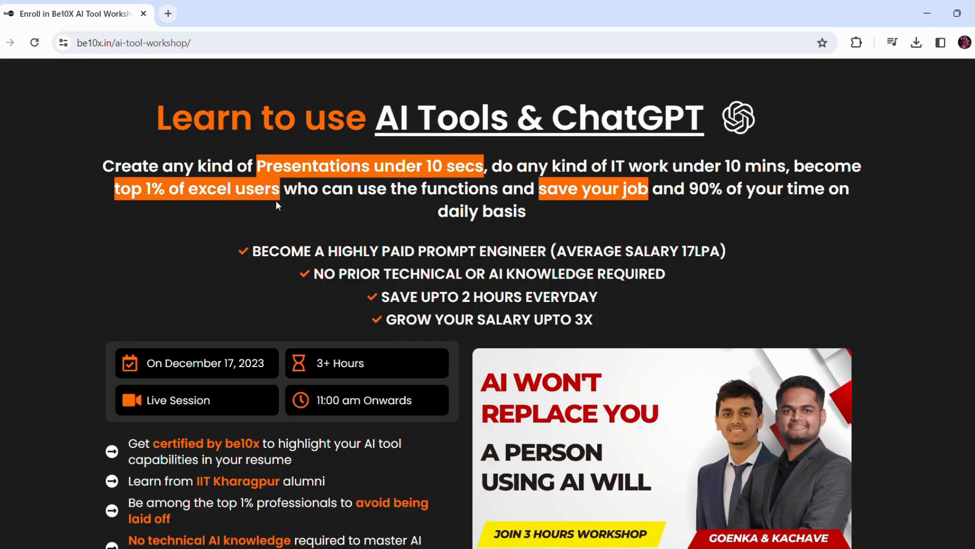
pyautogui.moveTo(260, 216)
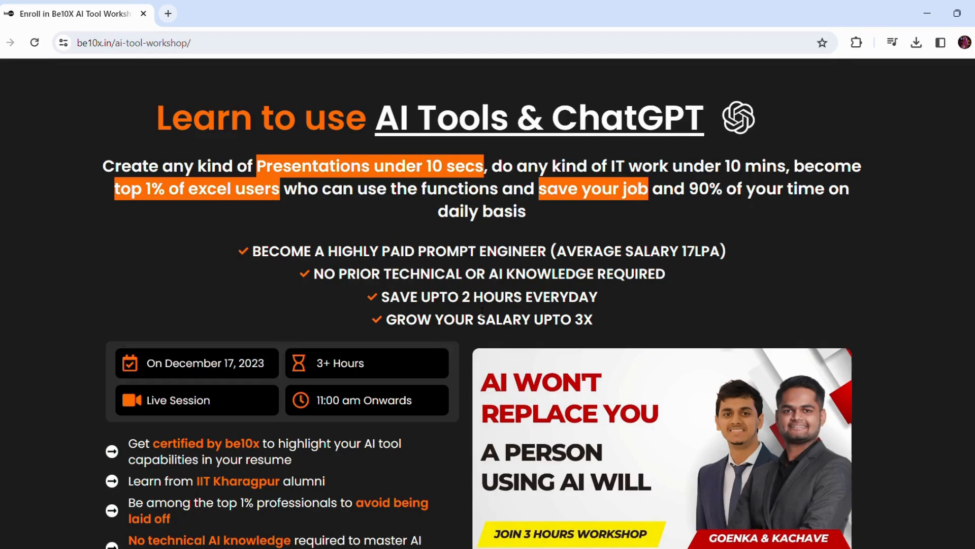
pyautogui.scroll(-3)
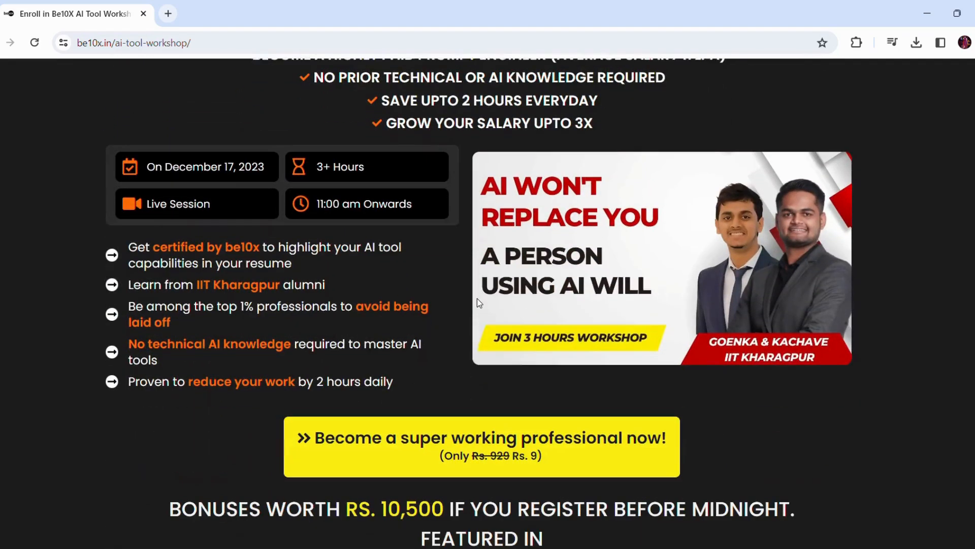
pyautogui.scroll(-3)
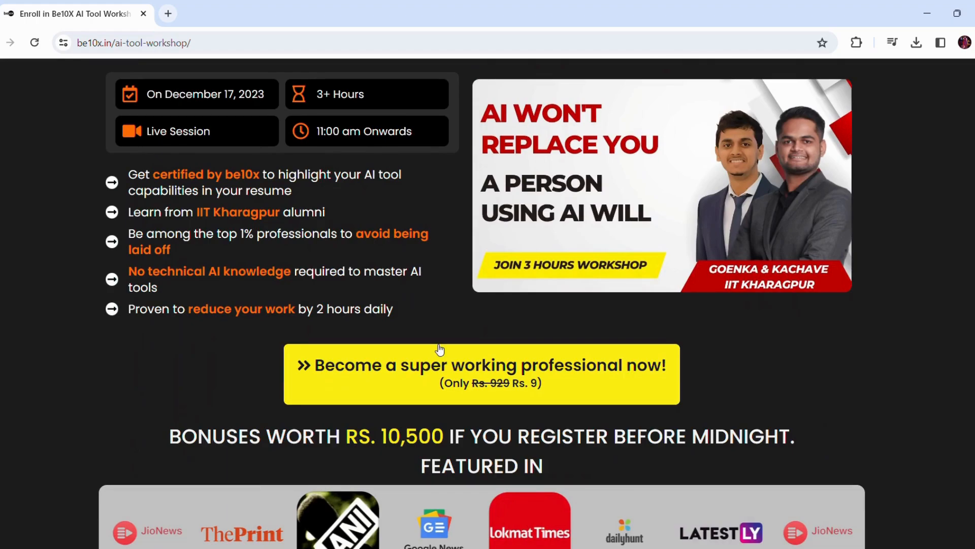
pyautogui.scroll(-3)
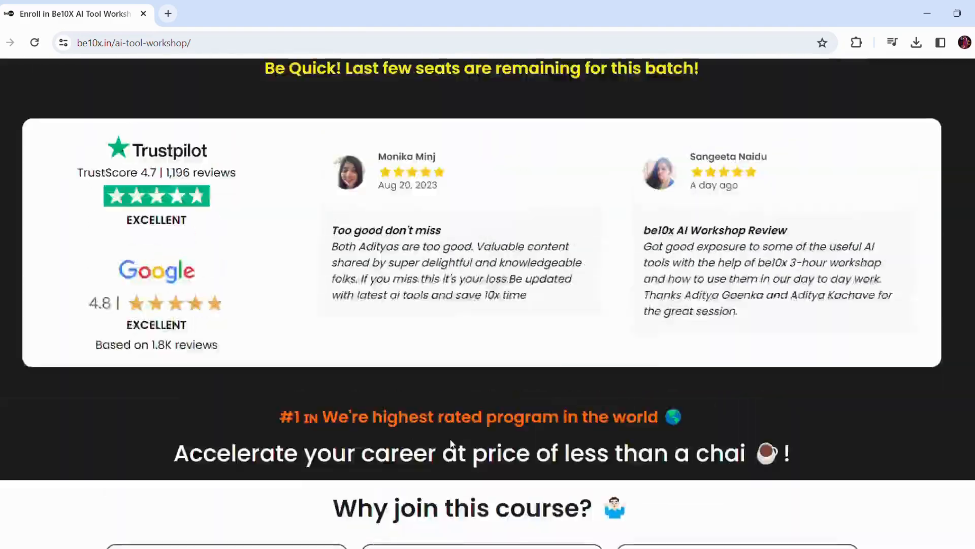
pyautogui.scroll(3)
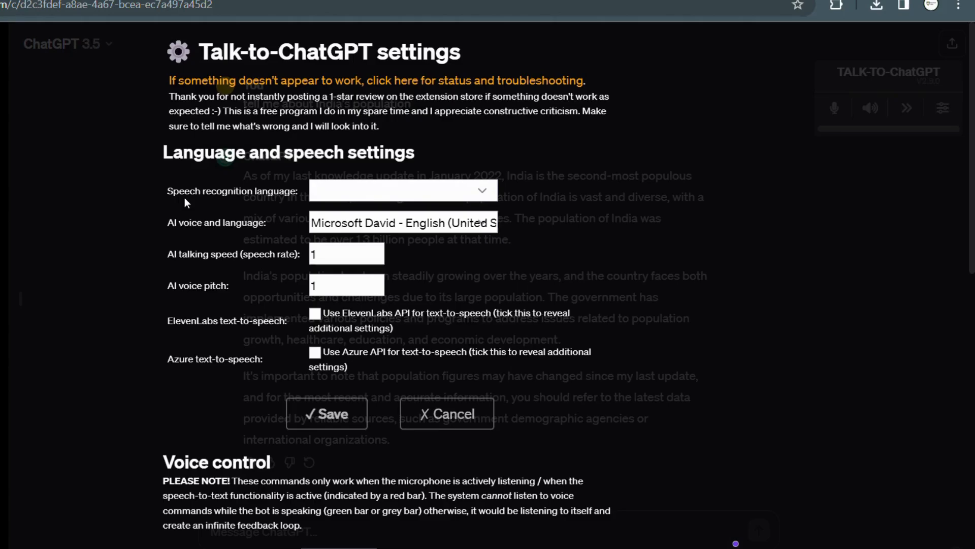
pyautogui.moveTo(436, 181)
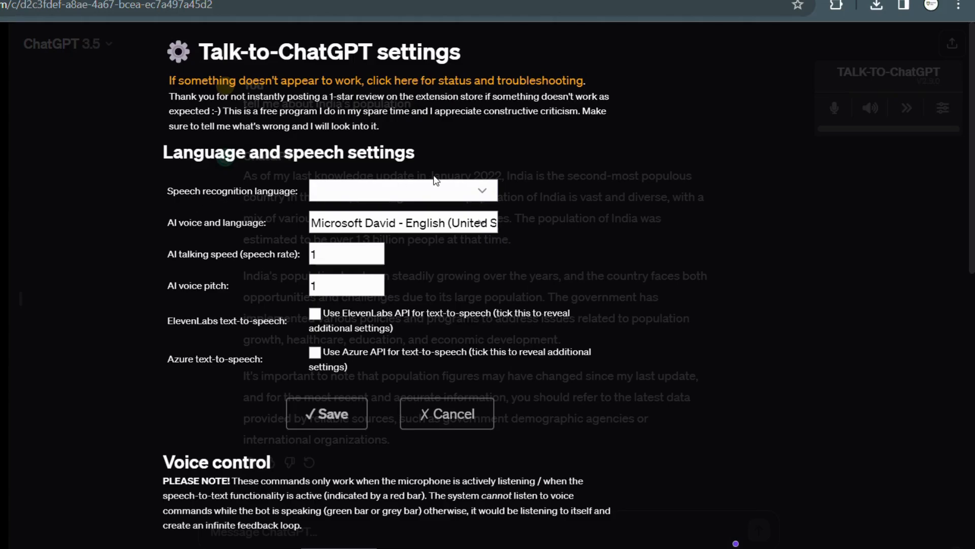
# Step: Show the widget's language and speech settings with the Microsoft David voice selected
pyautogui.click(401, 190)
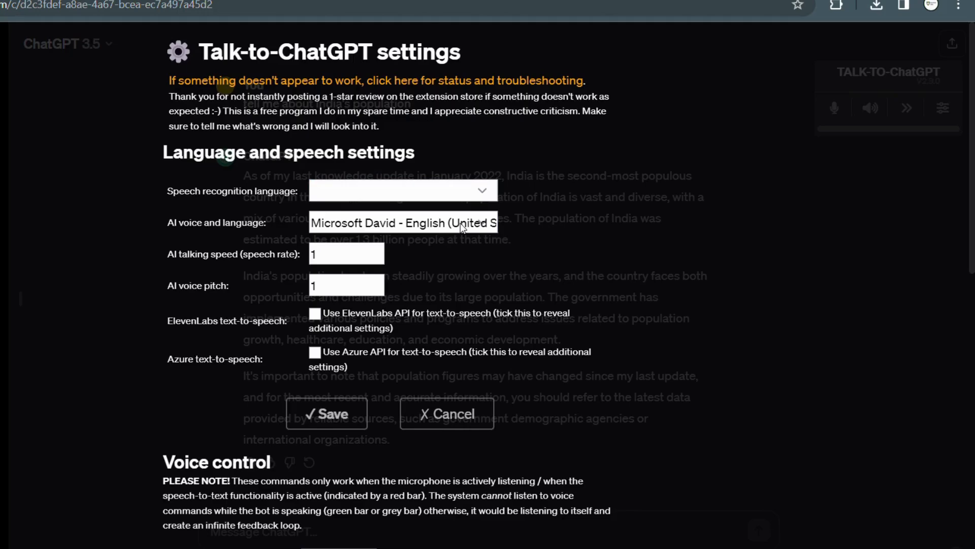
pyautogui.click(403, 222)
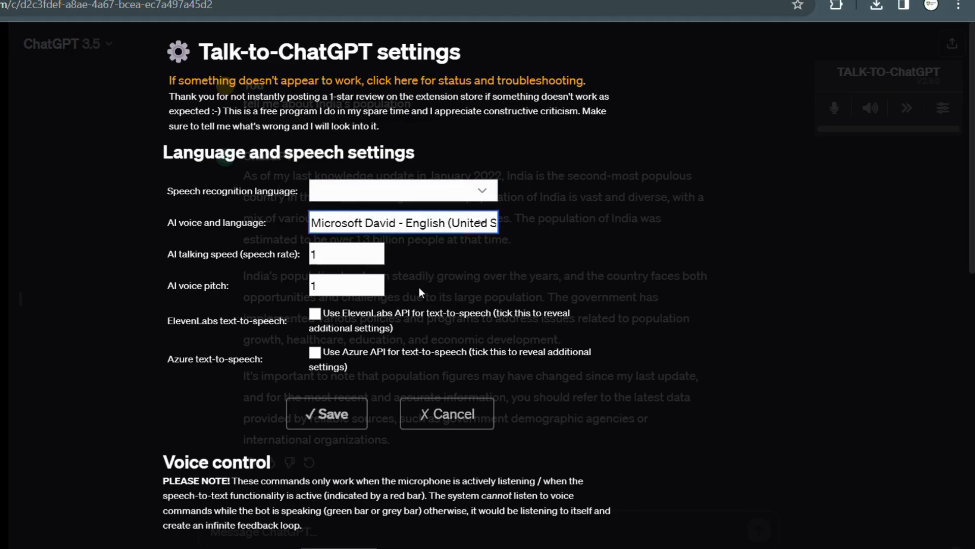
pyautogui.moveTo(583, 184)
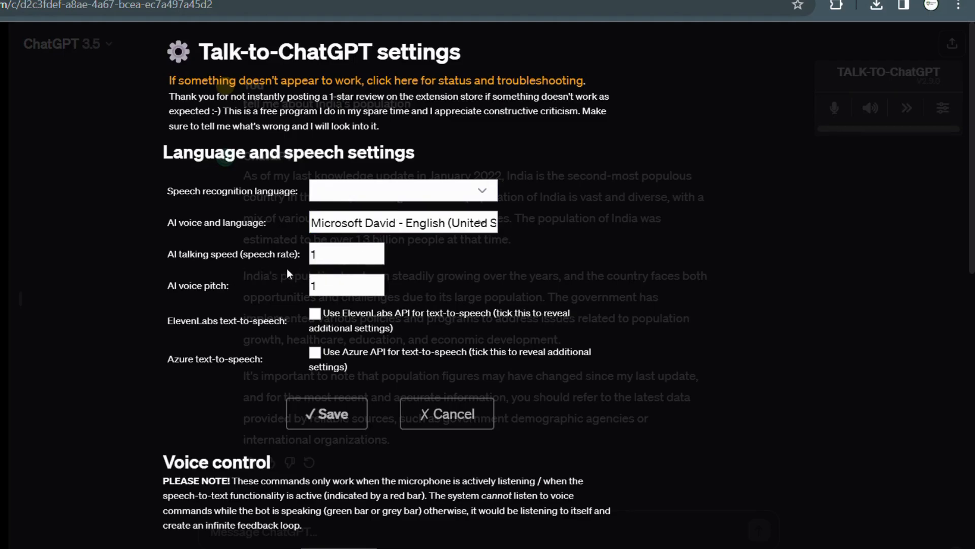
pyautogui.moveTo(248, 266)
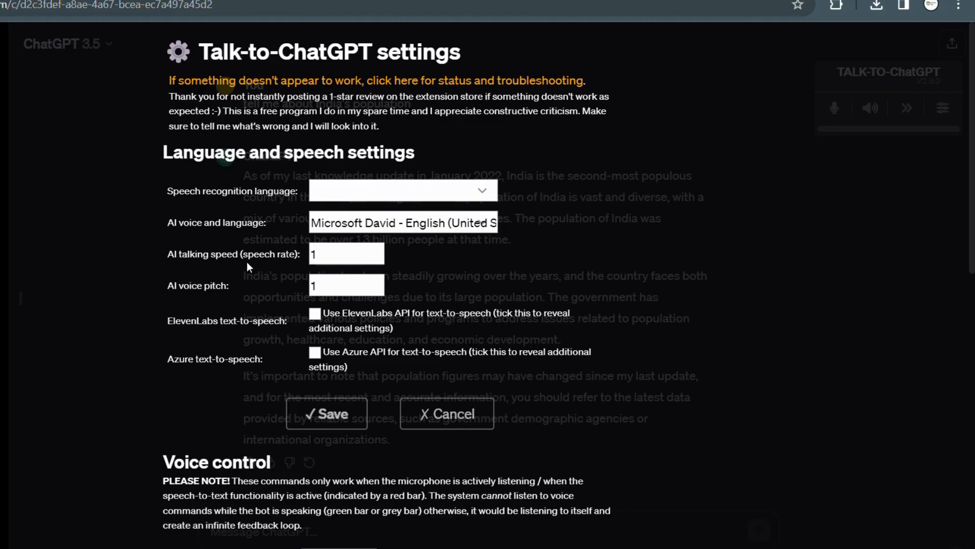
pyautogui.moveTo(253, 265)
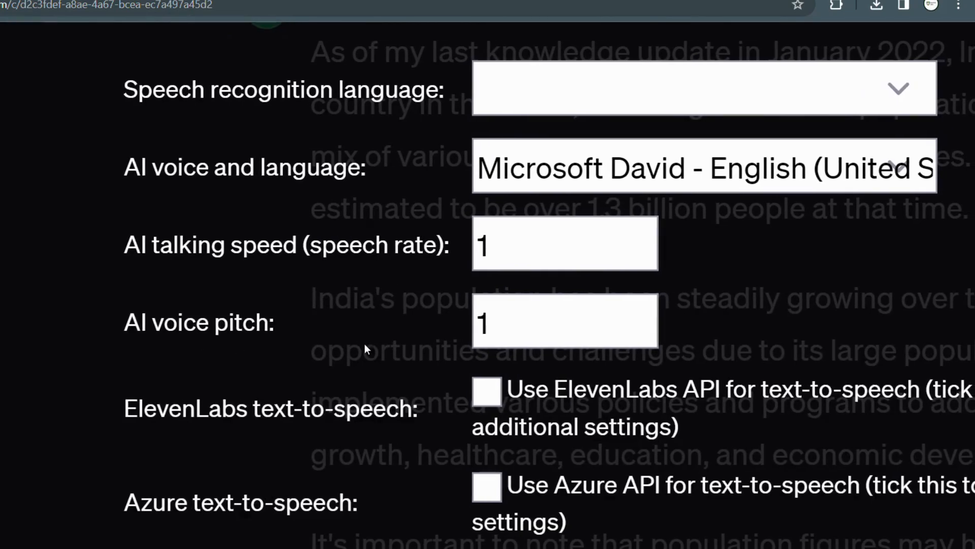
# Step: Scroll the settings down to the voice control section with stop, pause and send words
pyautogui.scroll(-3)
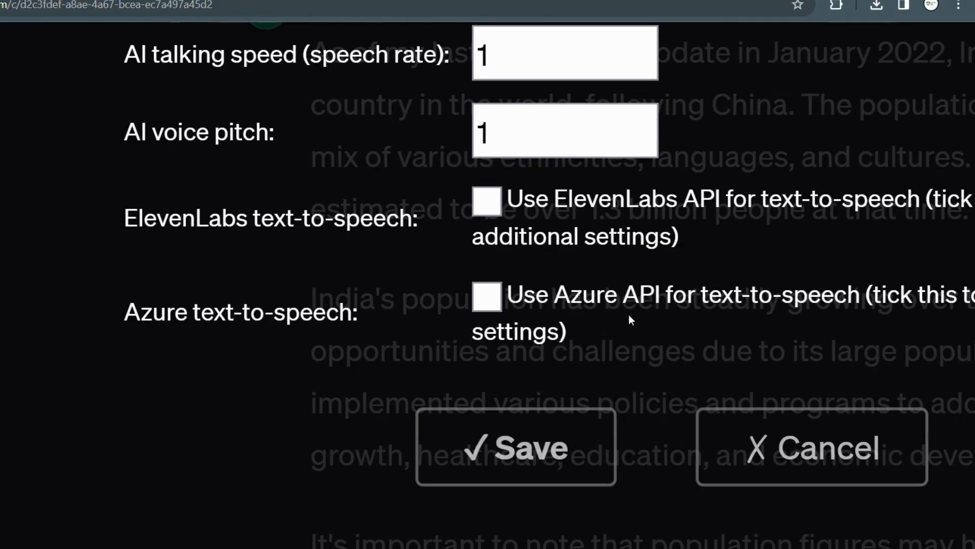
pyautogui.scroll(-3)
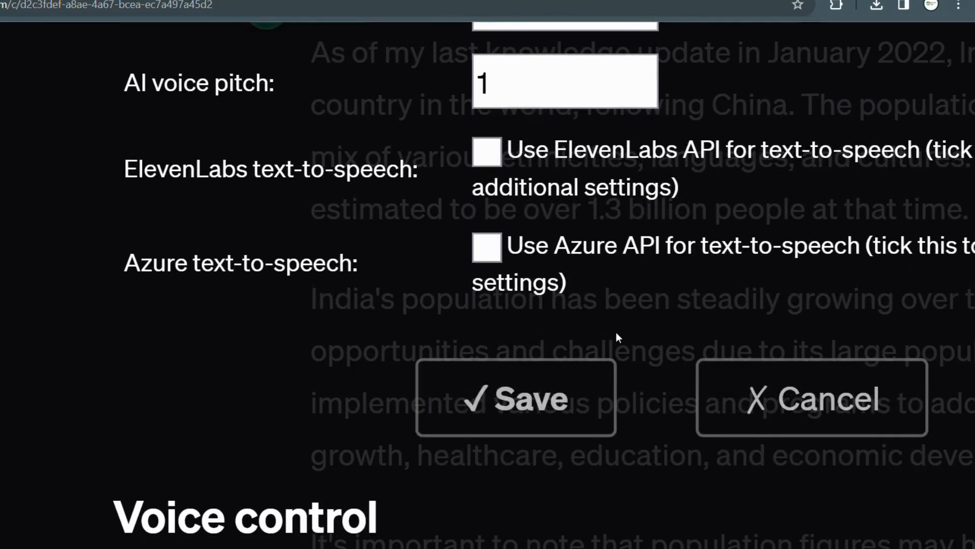
pyautogui.scroll(-3)
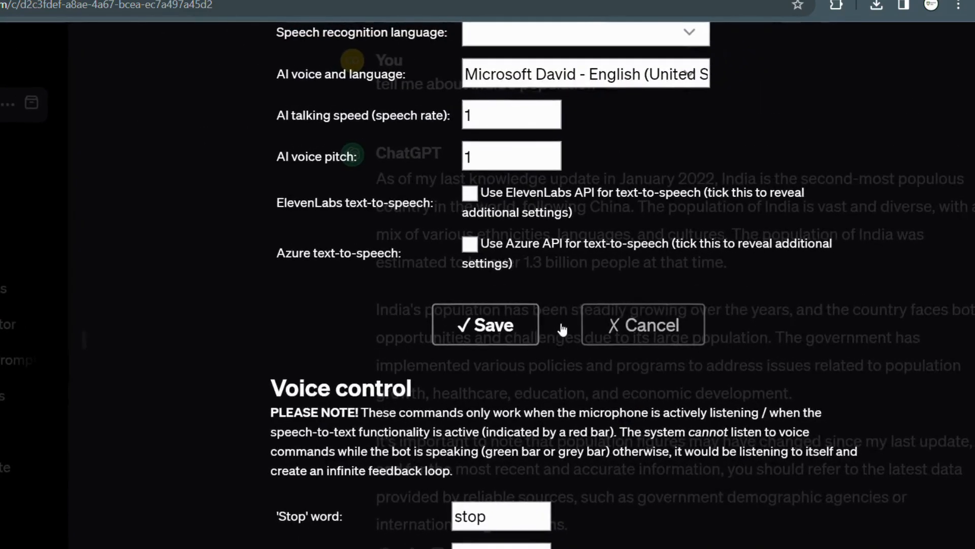
pyautogui.scroll(-3)
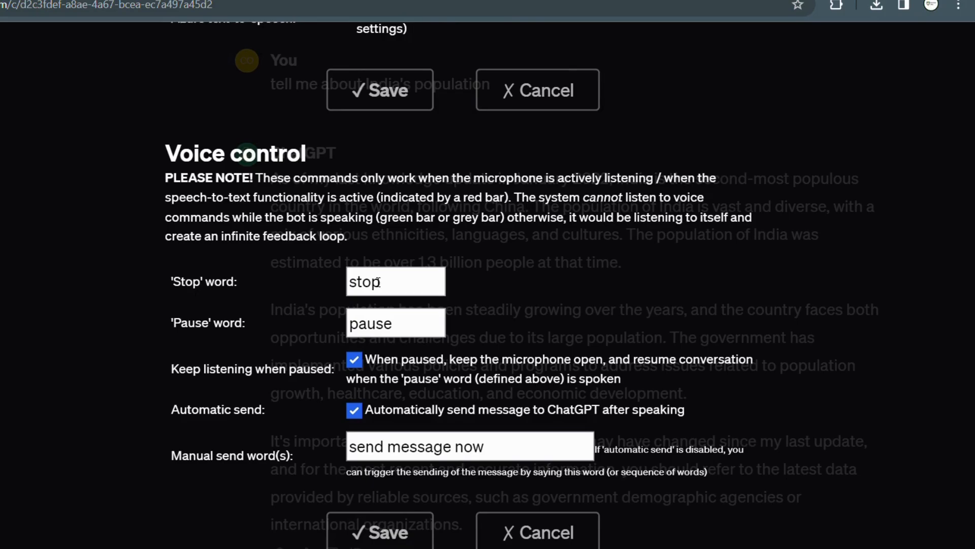
pyautogui.moveTo(262, 363)
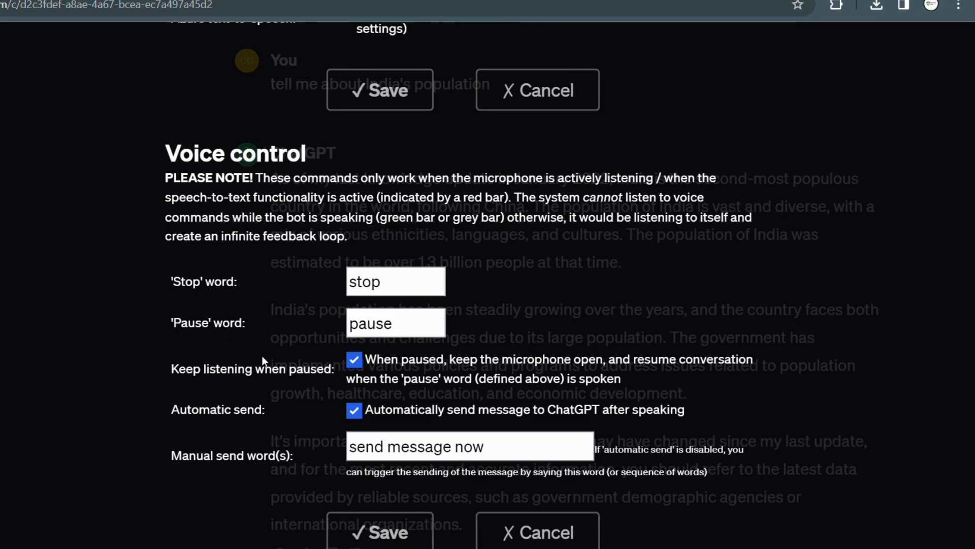
pyautogui.scroll(-3)
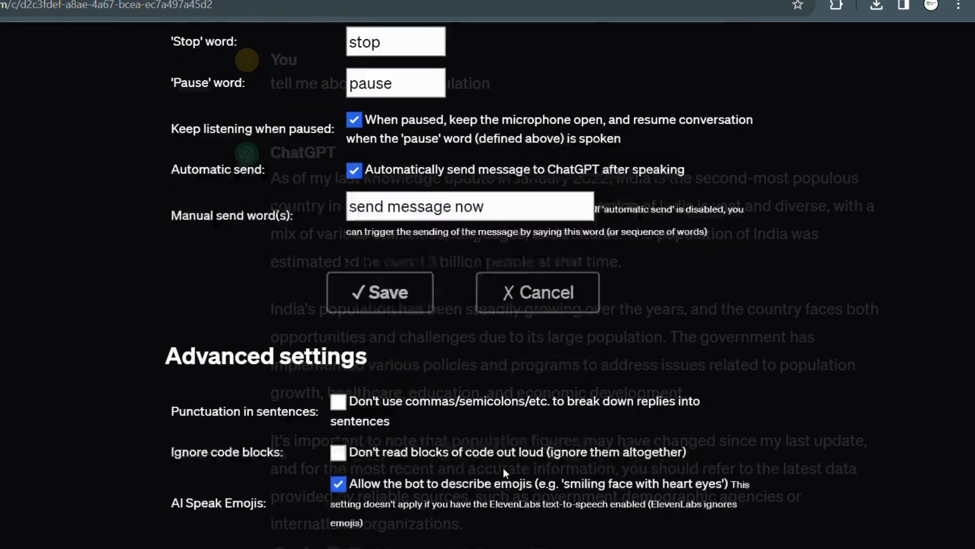
pyautogui.scroll(-3)
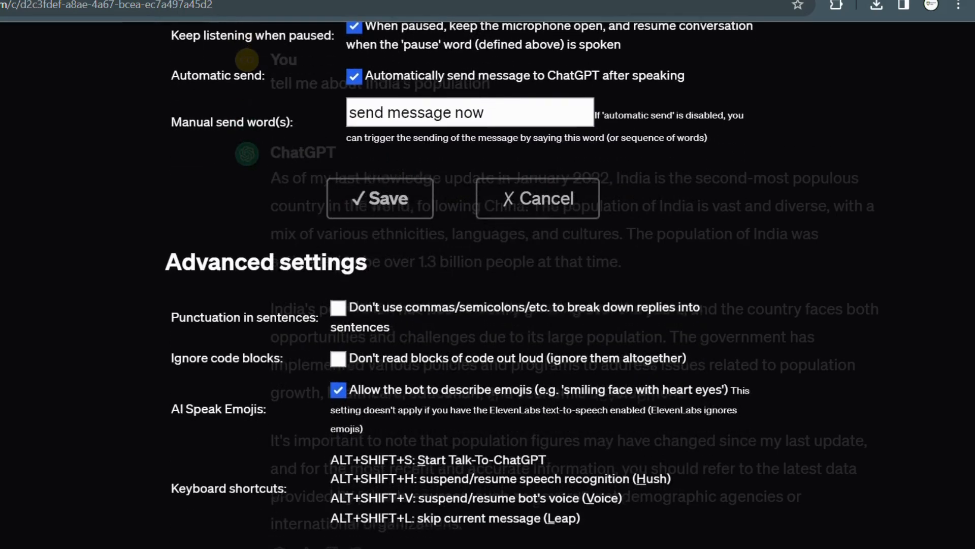
pyautogui.scroll(-3)
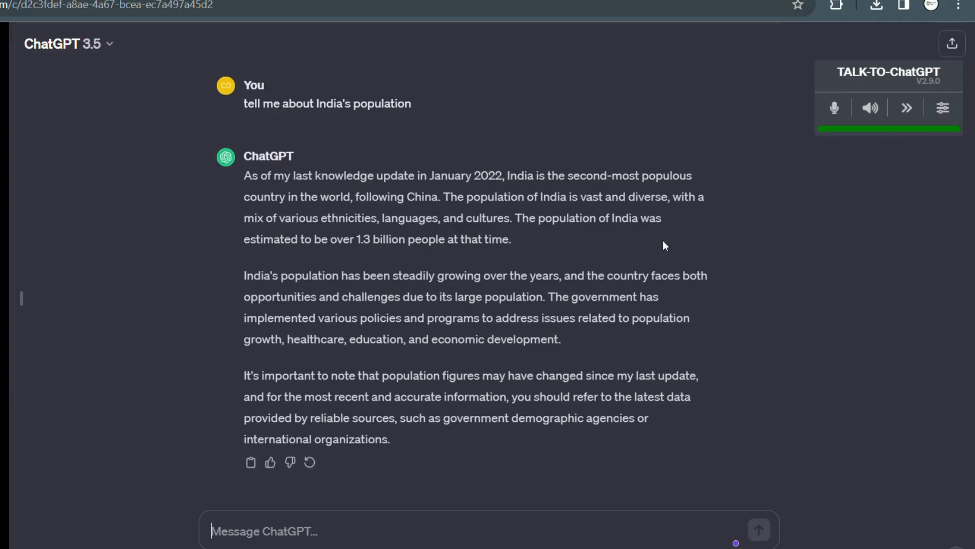
pyautogui.moveTo(665, 414)
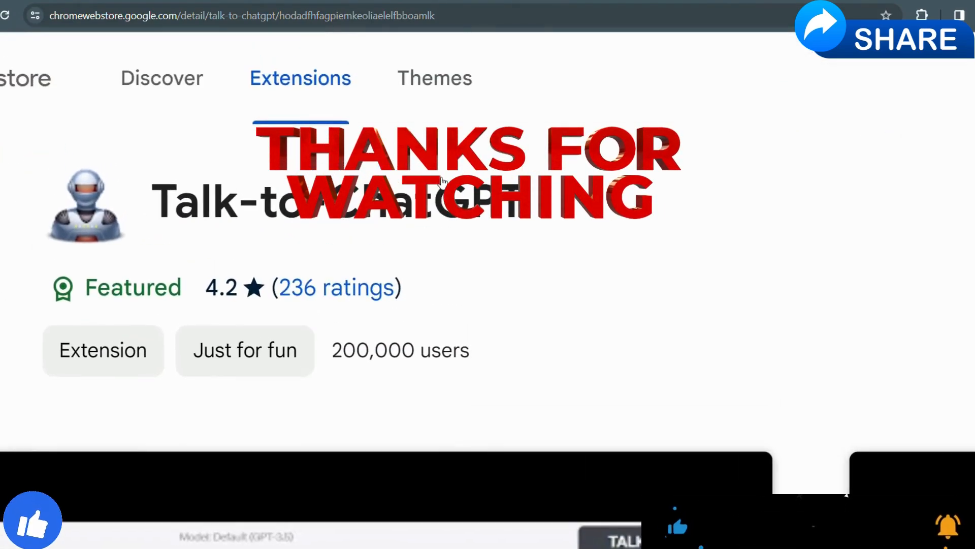
# Step: Scroll the extension's Web Store page past the screenshots to the Details section
pyautogui.scroll(-3)
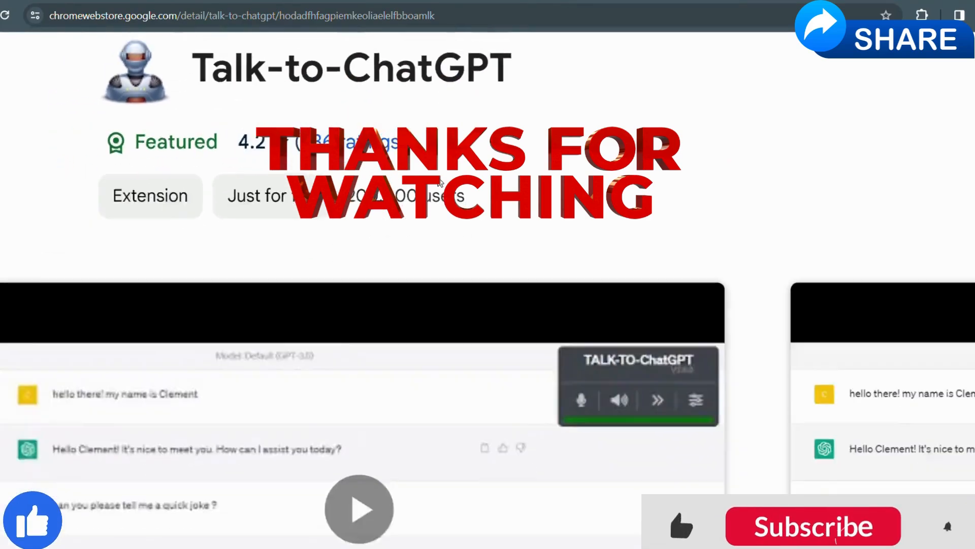
pyautogui.scroll(-3)
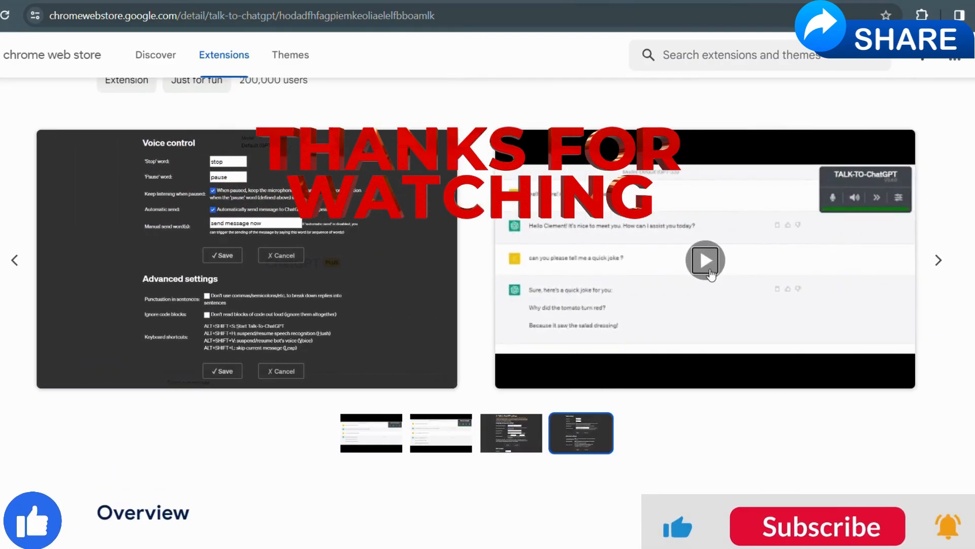
pyautogui.click(813, 526)
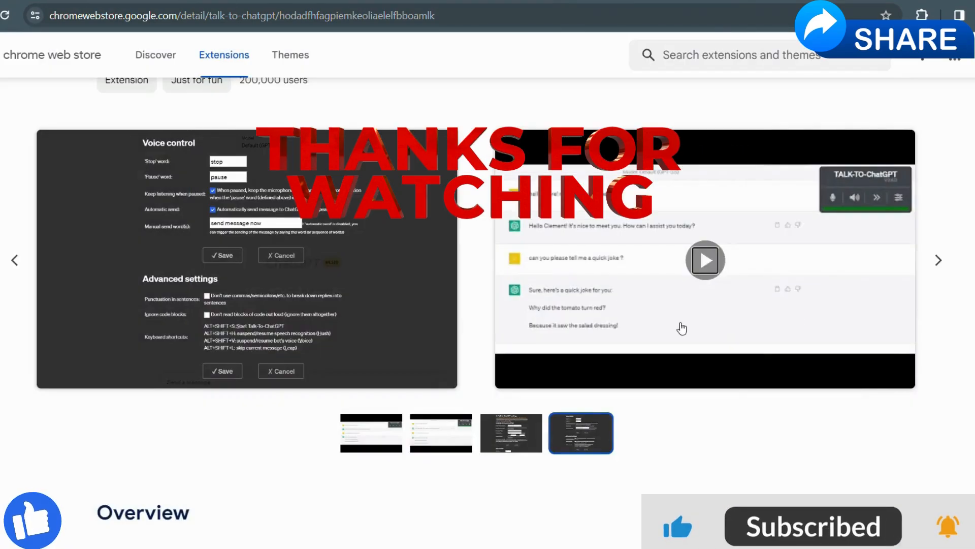
pyautogui.scroll(-3)
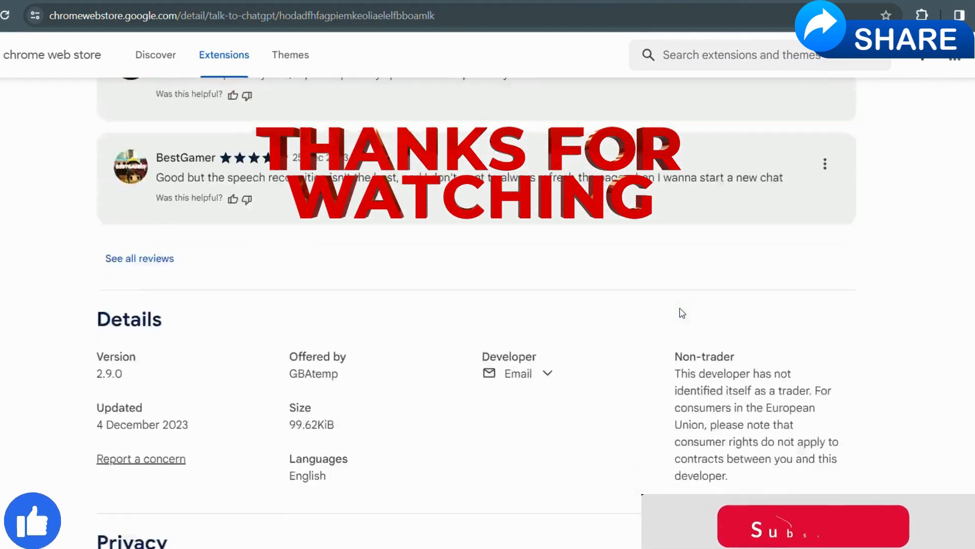